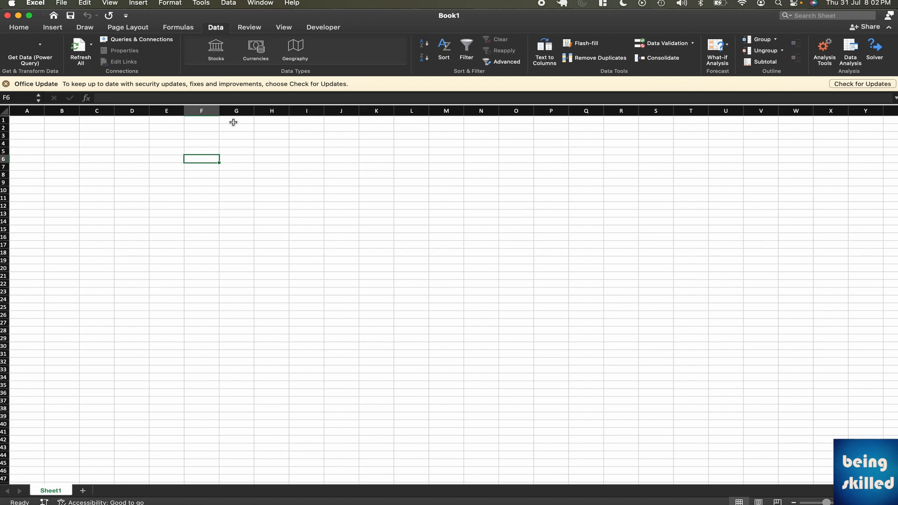
pyautogui.moveTo(55, 52)
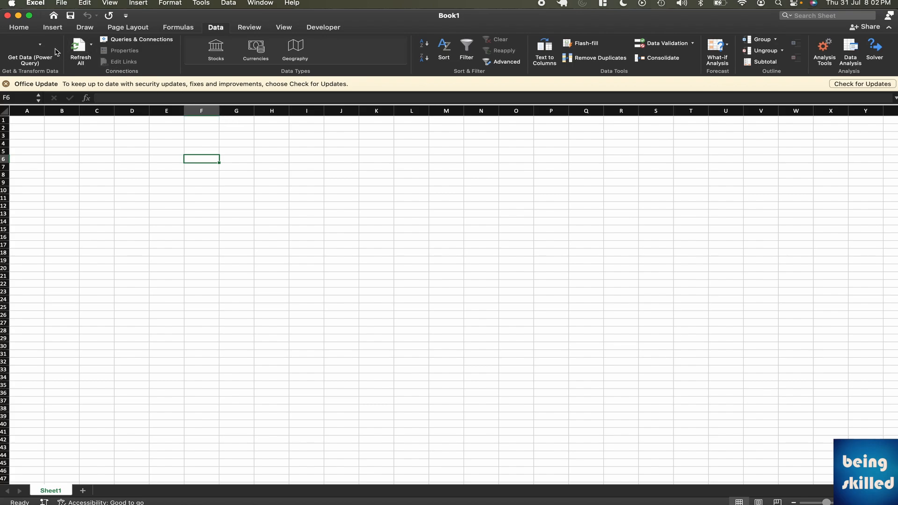
# - In Excel, check the import-data options and the empty Queries & Connections window
pyautogui.click(40, 44)
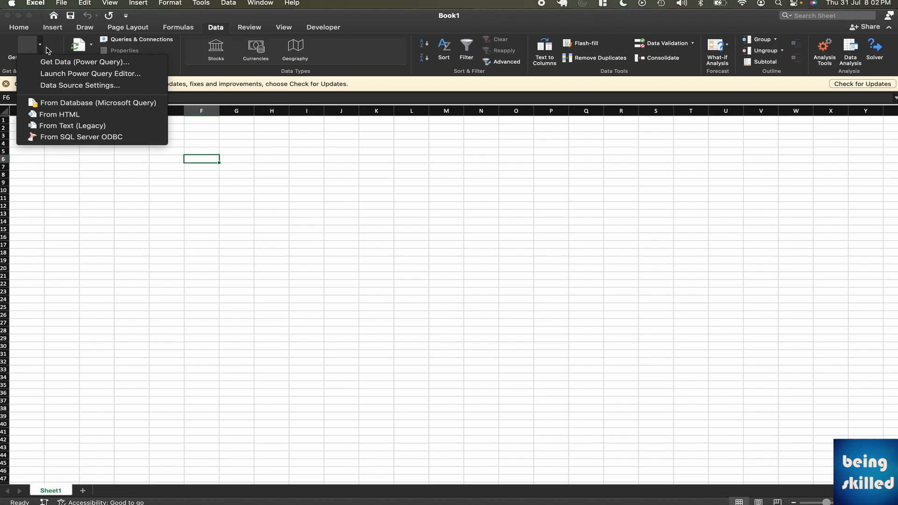
pyautogui.moveTo(85, 62)
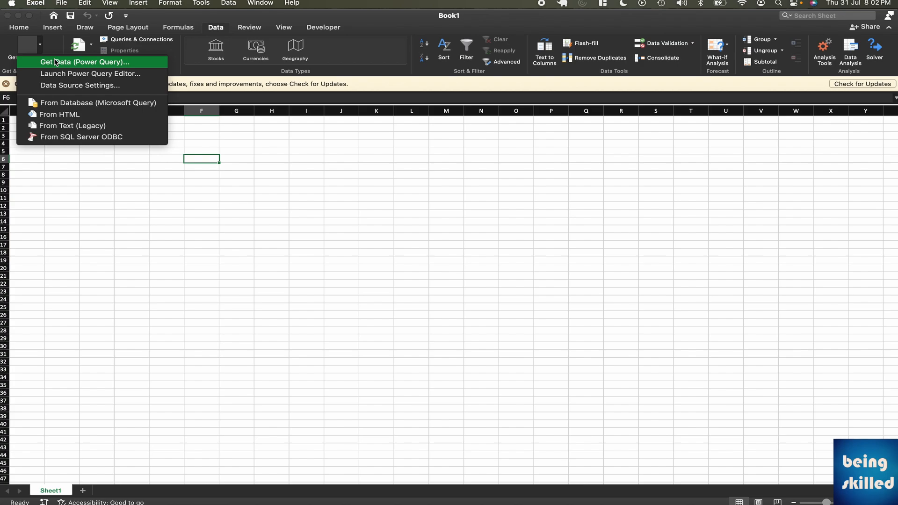
pyautogui.moveTo(265, 32)
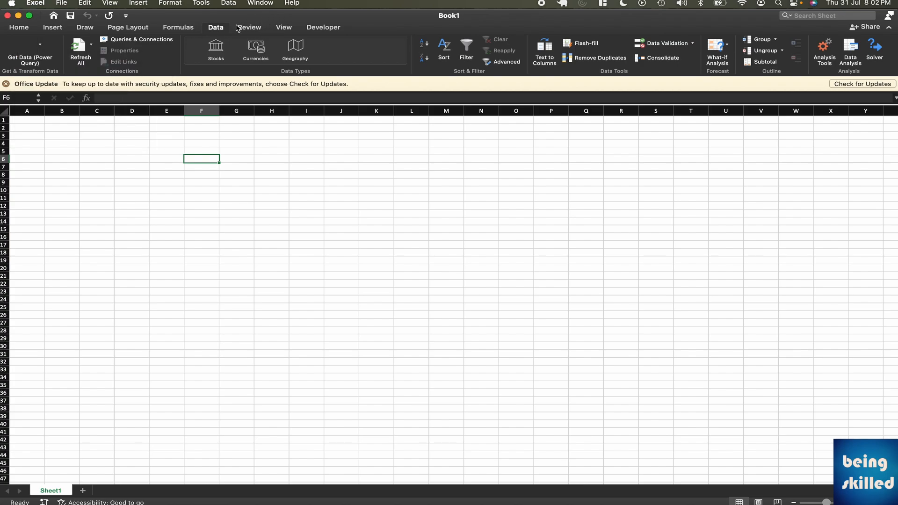
pyautogui.moveTo(139, 39)
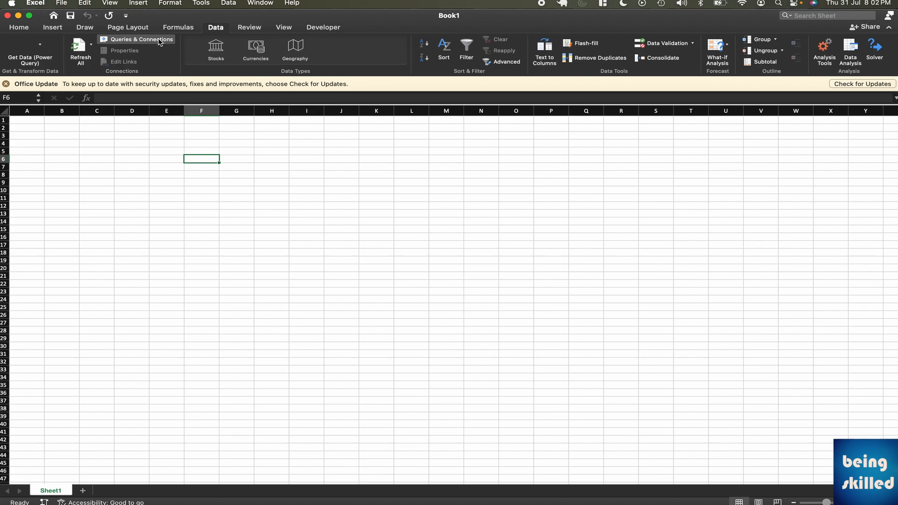
pyautogui.click(140, 39)
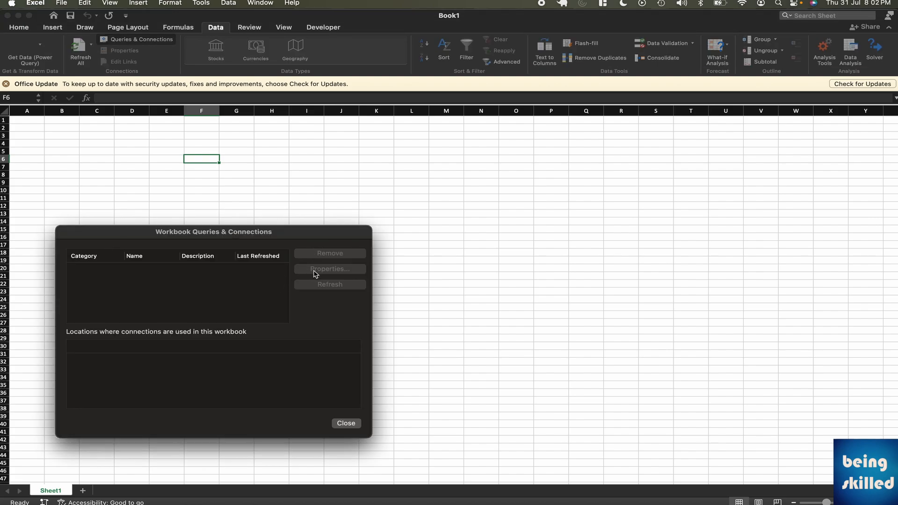
pyautogui.click(346, 423)
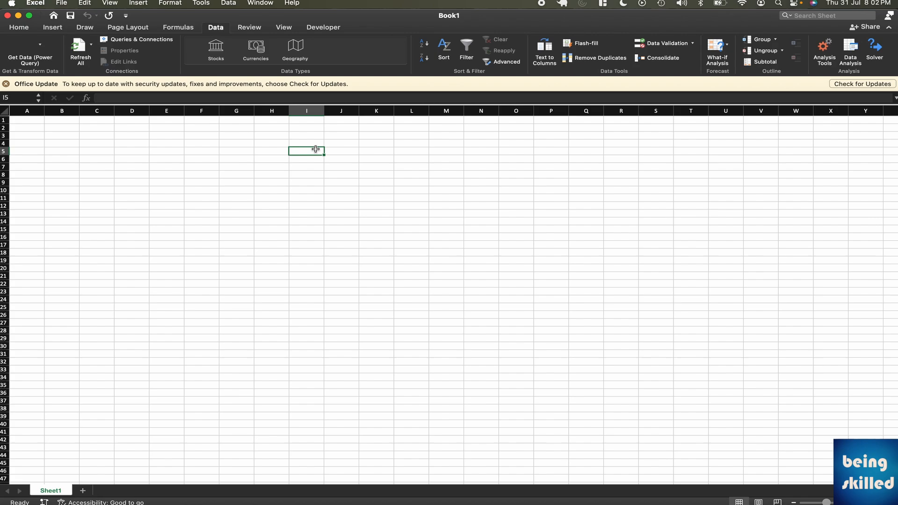
pyautogui.moveTo(387, 189)
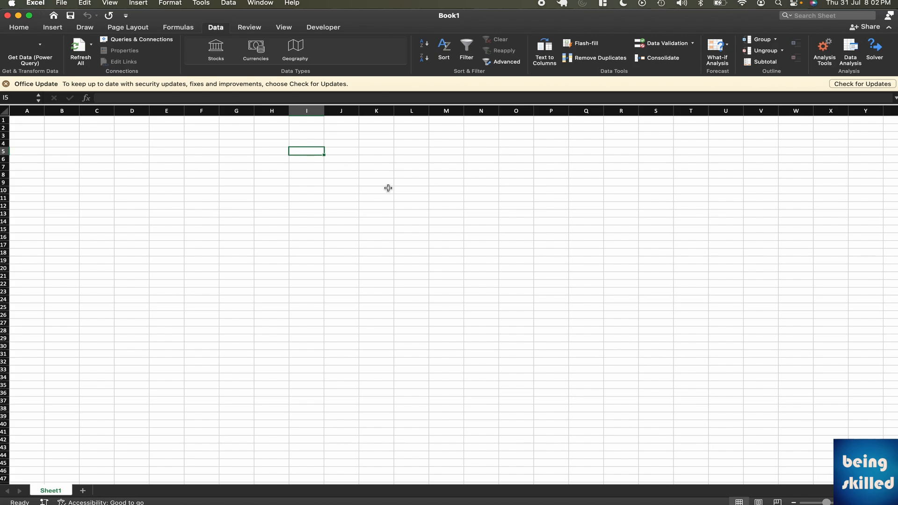
pyautogui.moveTo(400, 188)
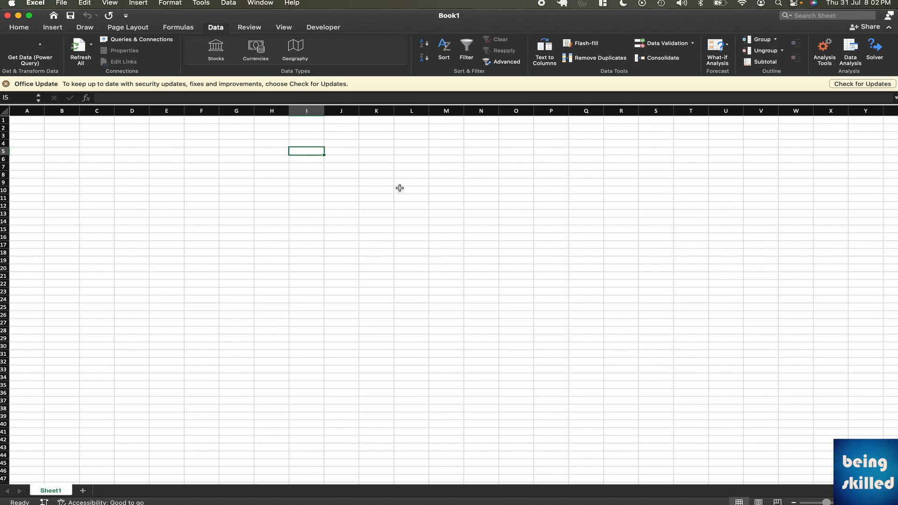
pyautogui.moveTo(455, 188)
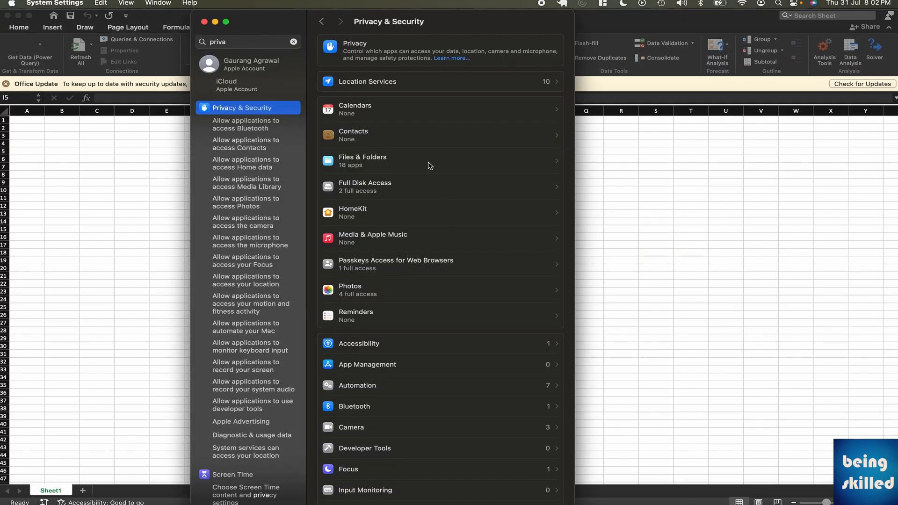
pyautogui.moveTo(394, 121)
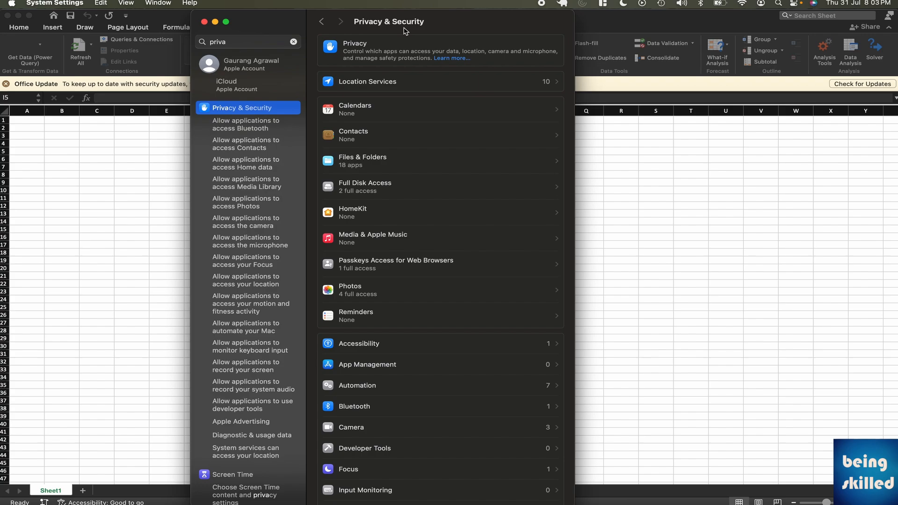
pyautogui.moveTo(371, 259)
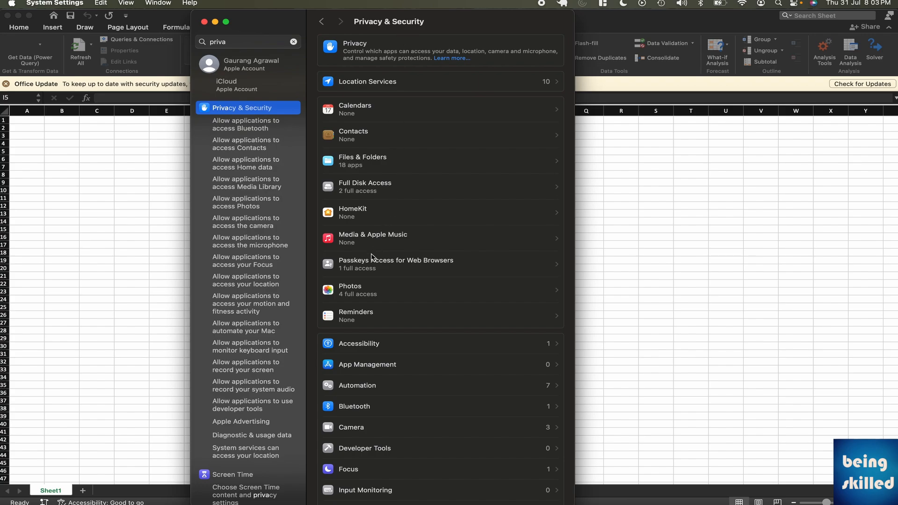
pyautogui.moveTo(369, 168)
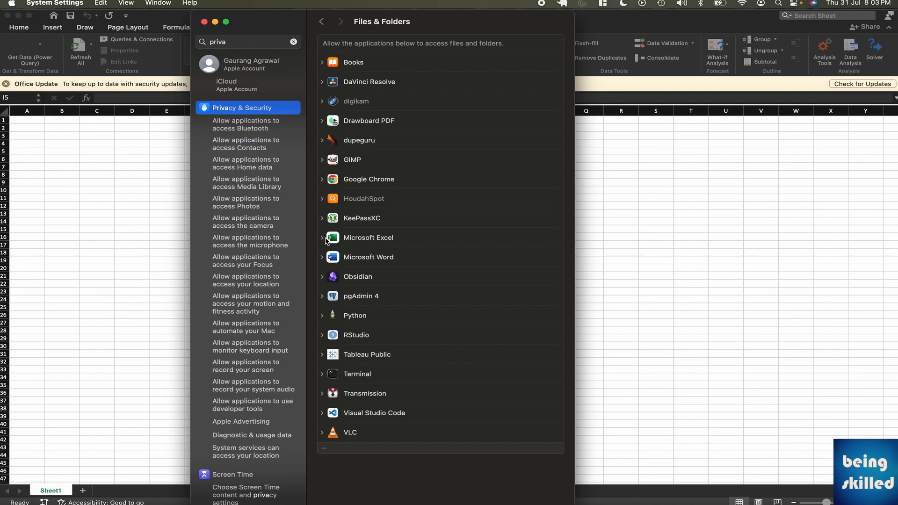
# - Expand Microsoft Excel and RStudio in Files & Folders to view their folder access
pyautogui.click(323, 238)
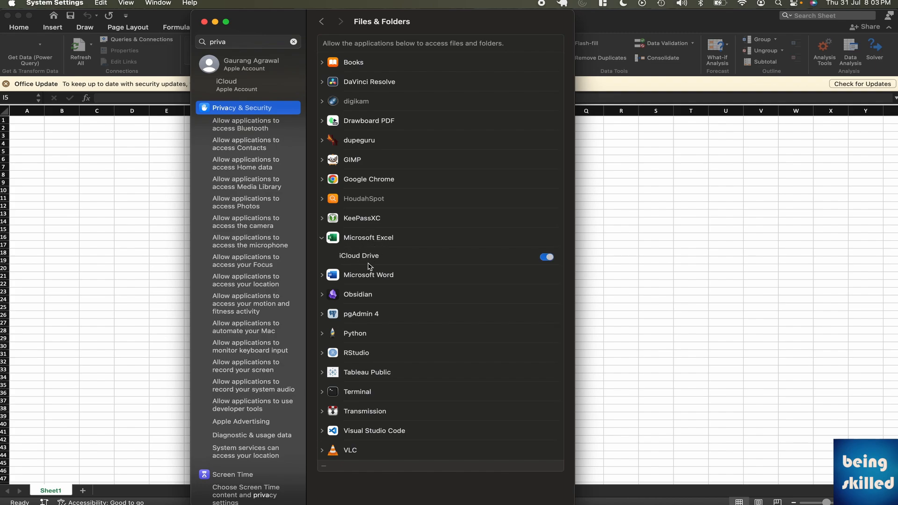
pyautogui.moveTo(385, 260)
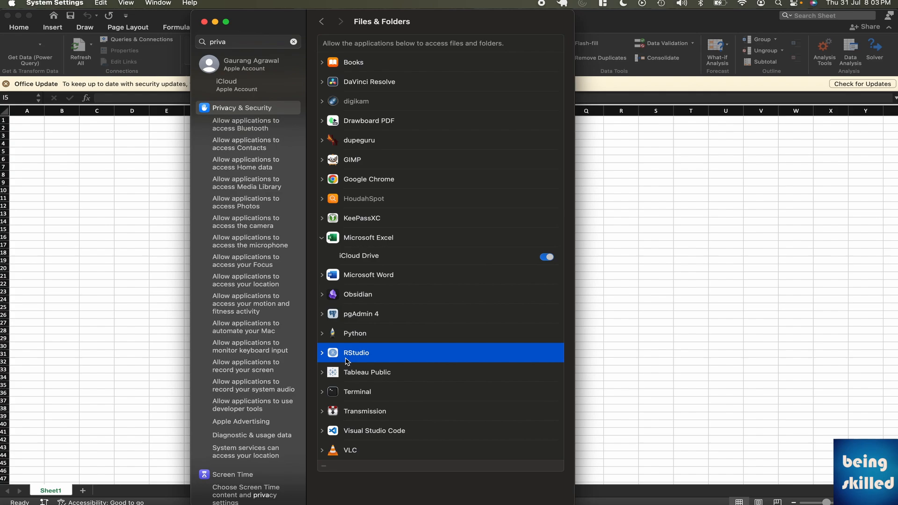
pyautogui.click(322, 352)
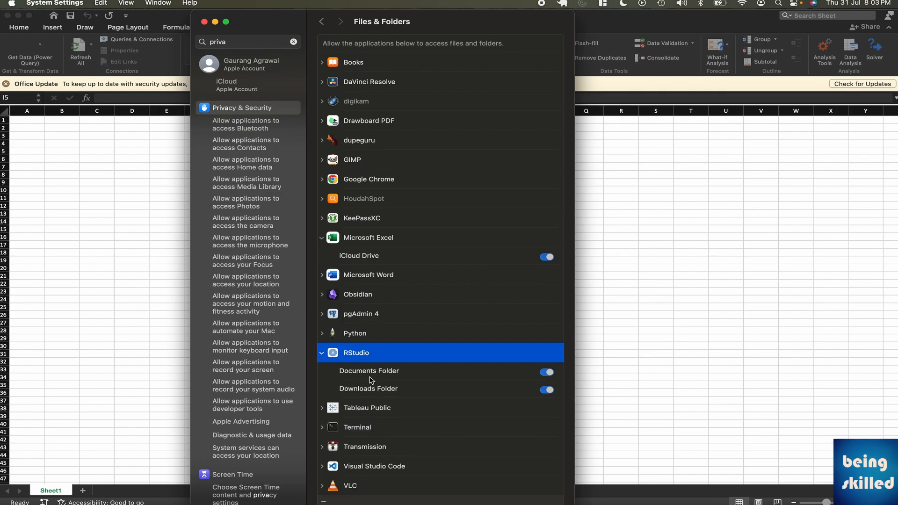
pyautogui.moveTo(356, 395)
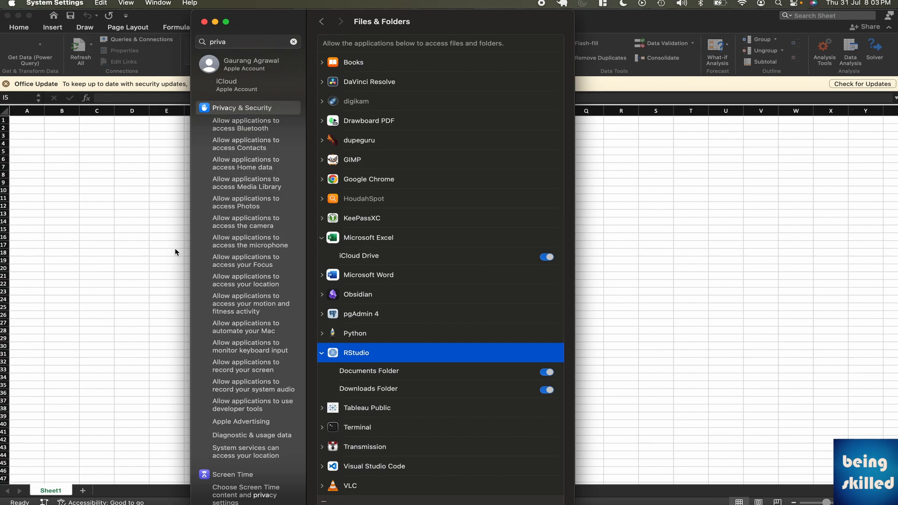
pyautogui.moveTo(134, 256)
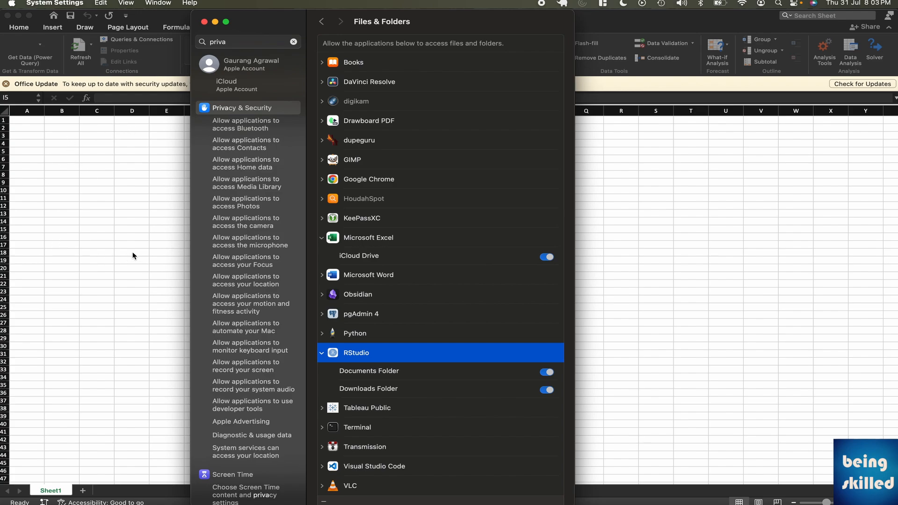
pyautogui.moveTo(110, 165)
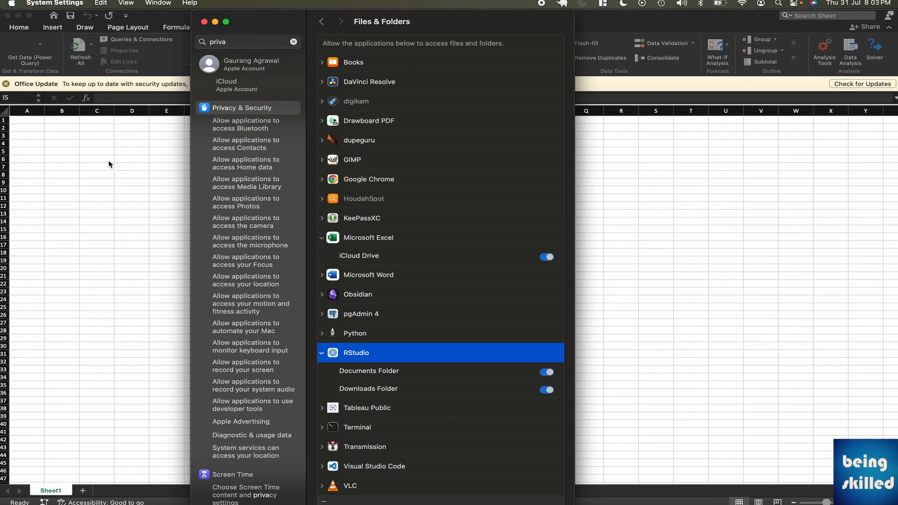
pyautogui.moveTo(320, 134)
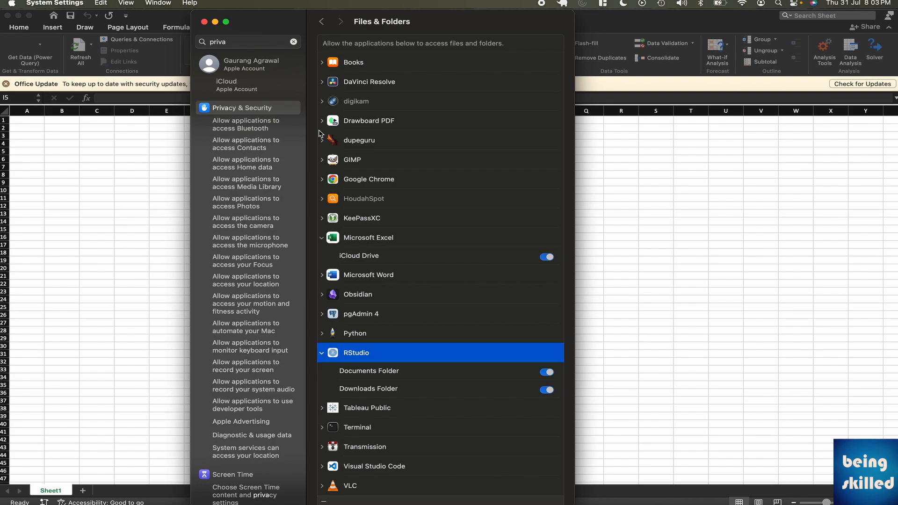
pyautogui.moveTo(353, 91)
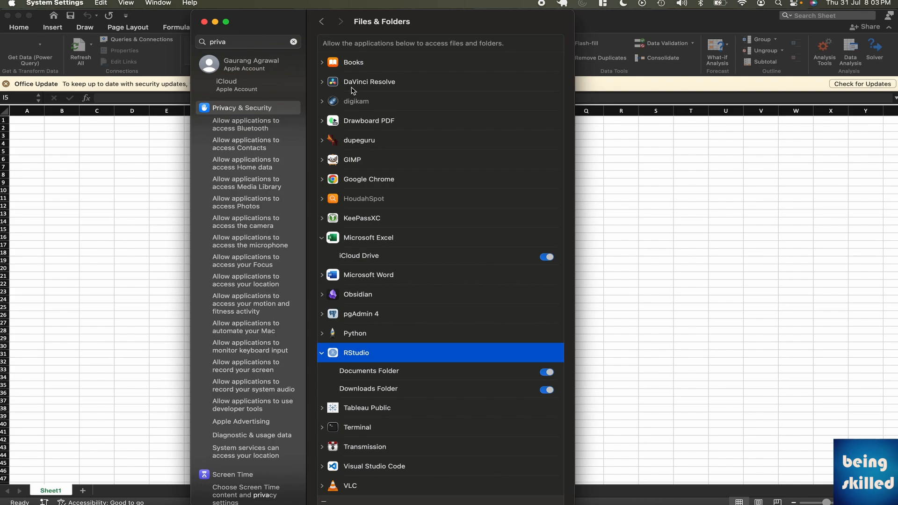
pyautogui.moveTo(416, 266)
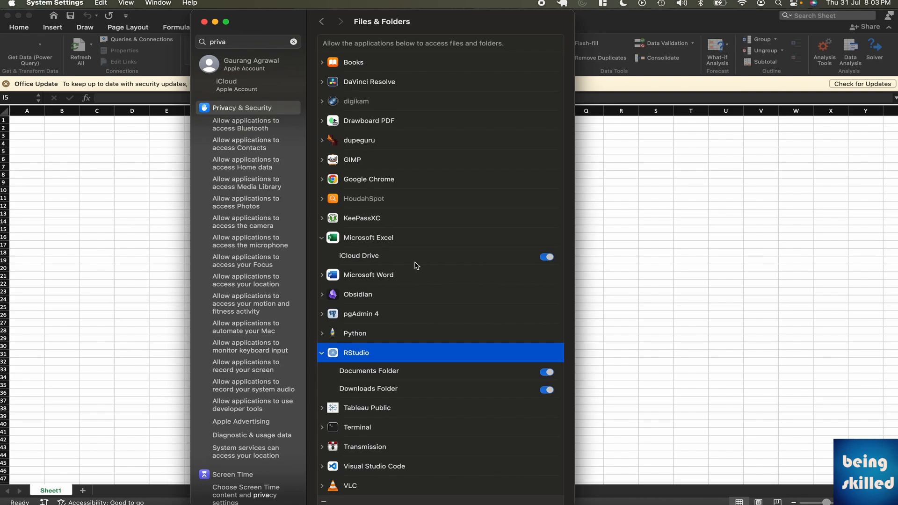
pyautogui.moveTo(390, 256)
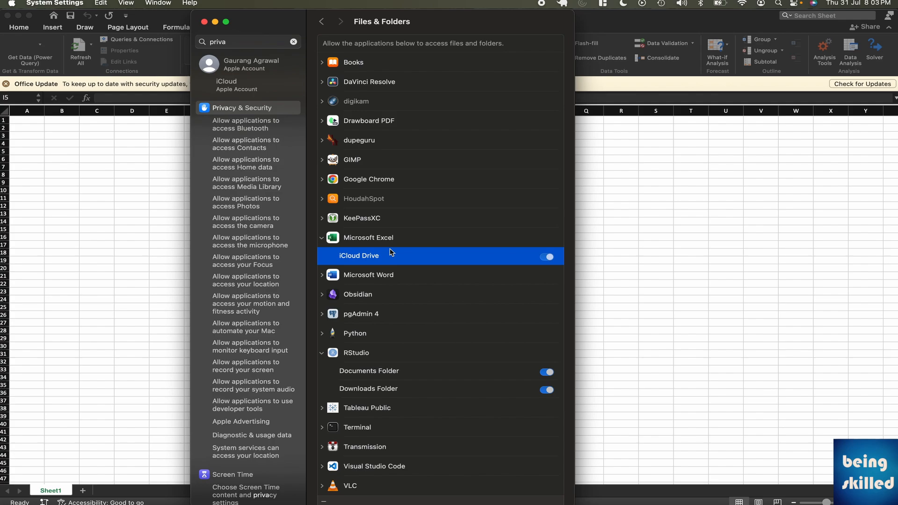
# - Return to Privacy & Security and show the Full Disk Access list
pyautogui.click(321, 22)
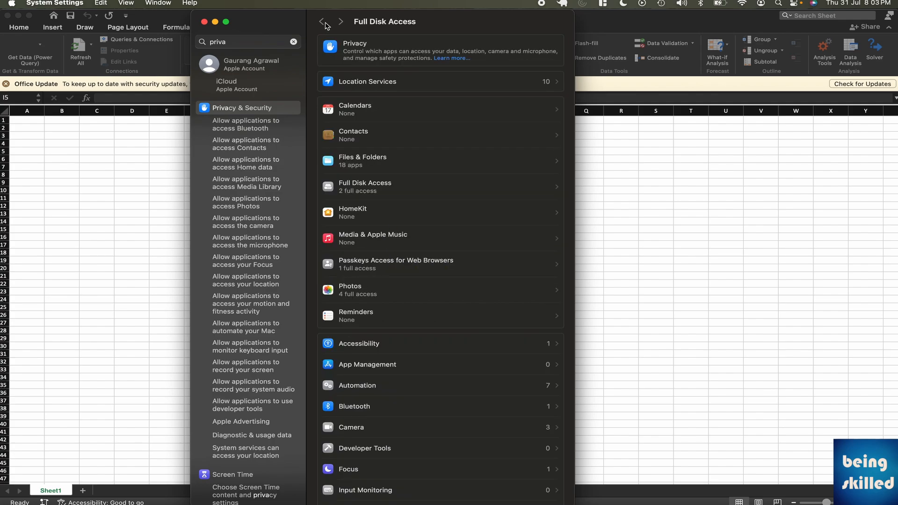
pyautogui.click(321, 21)
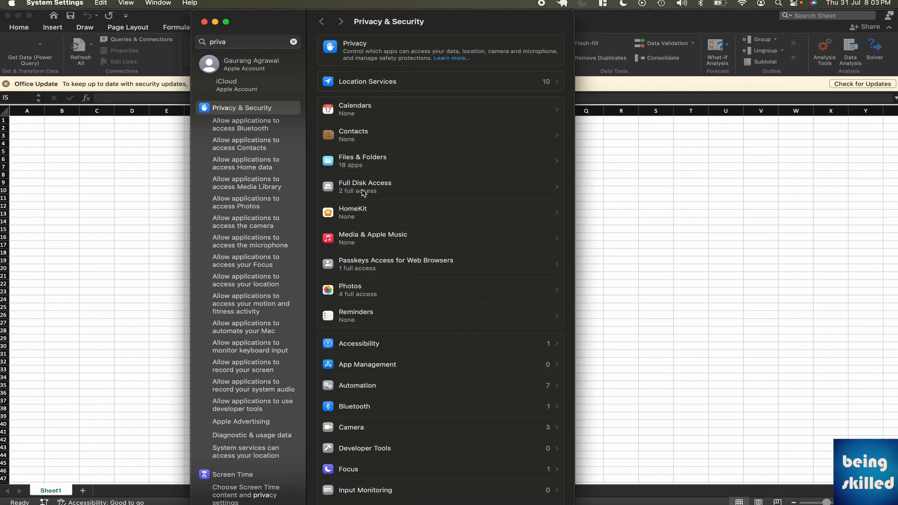
pyautogui.moveTo(367, 188)
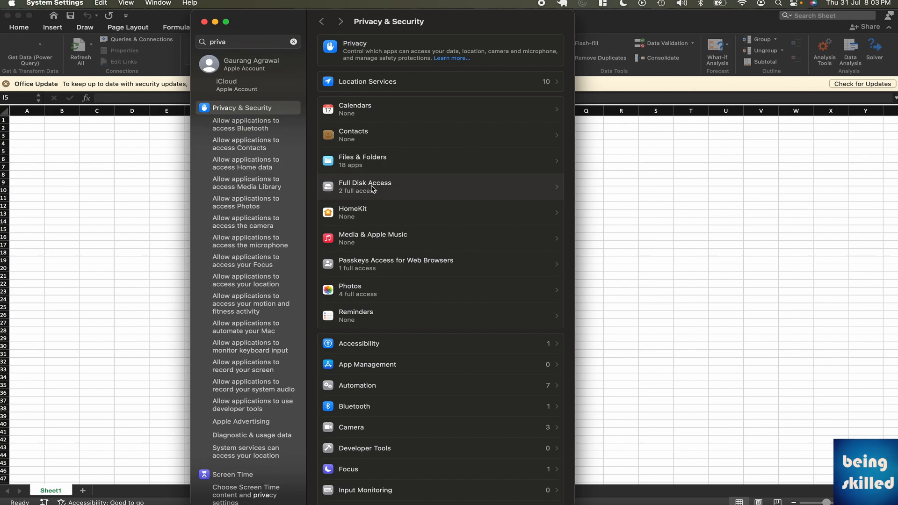
pyautogui.click(365, 187)
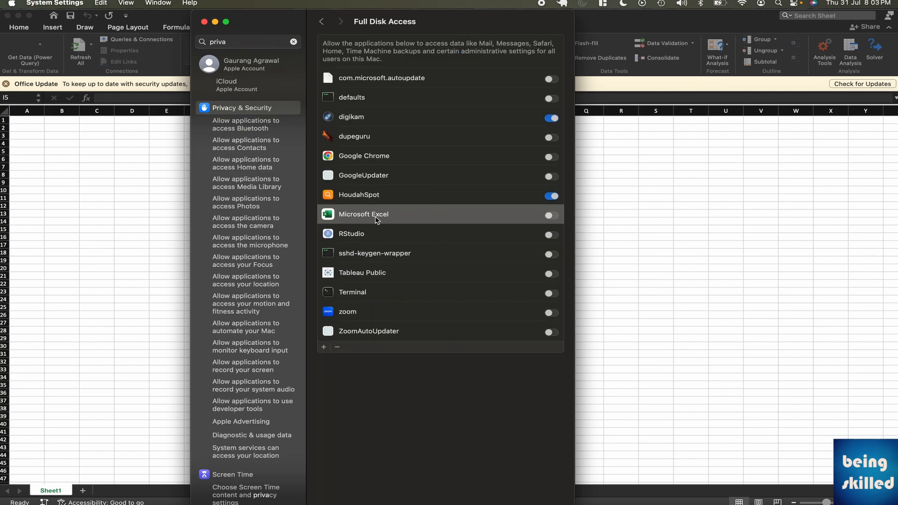
pyautogui.moveTo(366, 223)
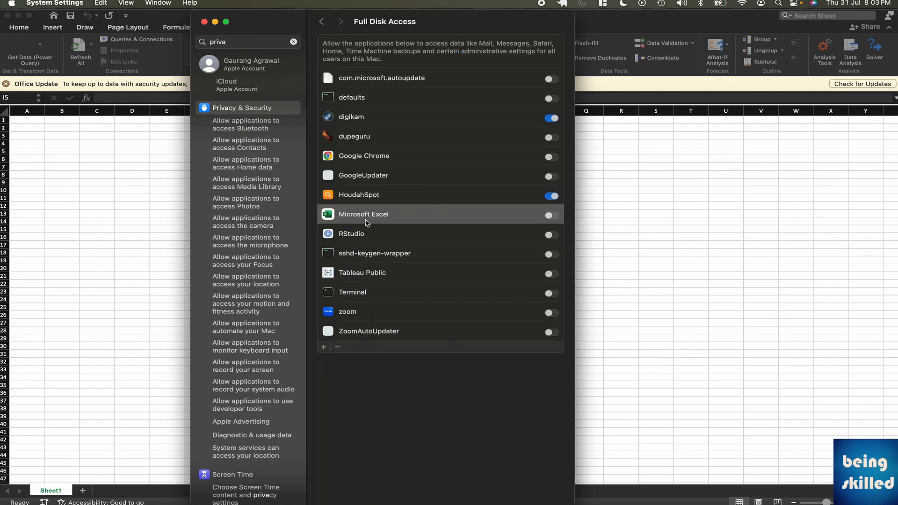
pyautogui.moveTo(378, 222)
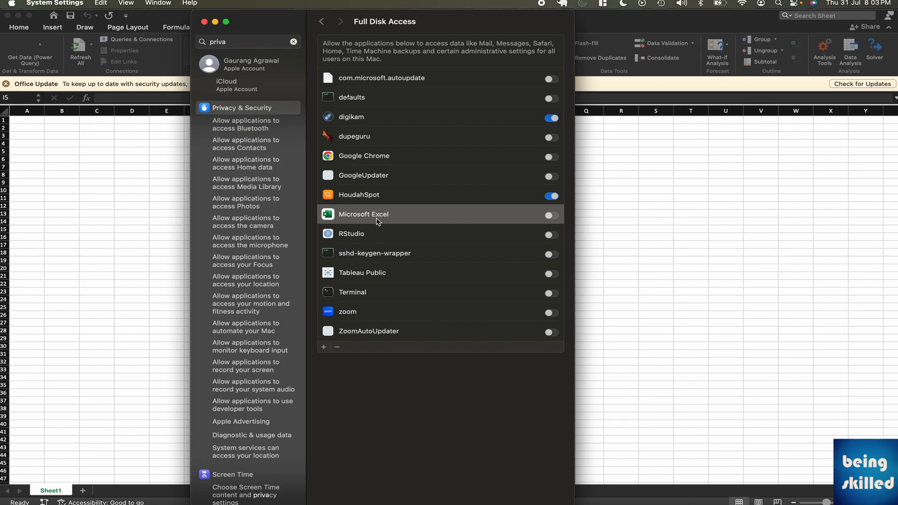
pyautogui.moveTo(365, 219)
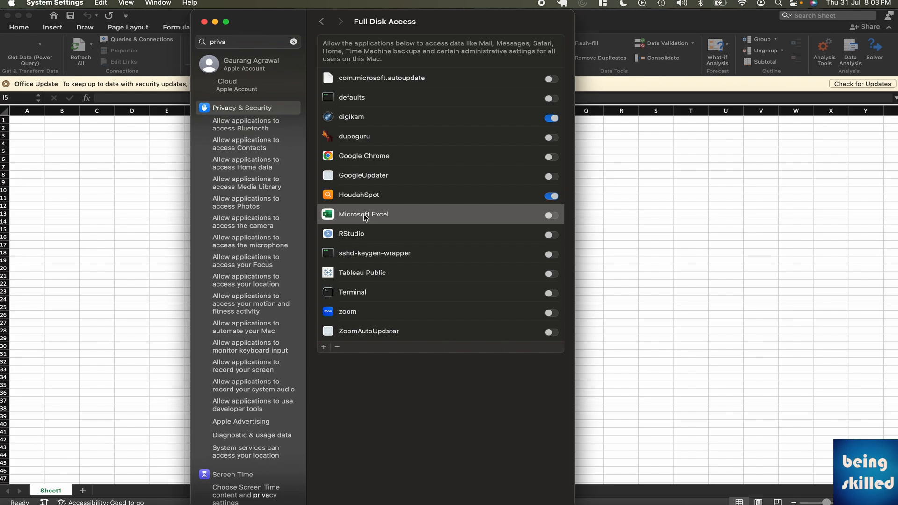
pyautogui.moveTo(414, 206)
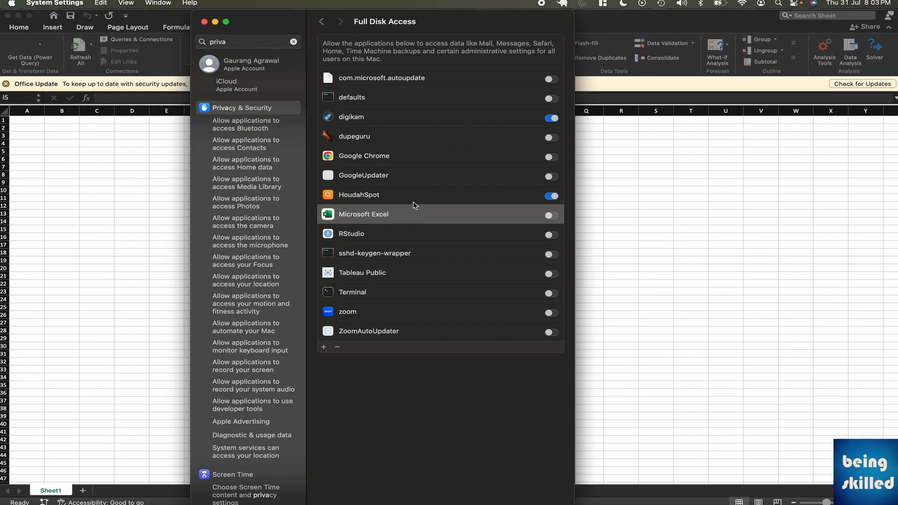
pyautogui.moveTo(372, 218)
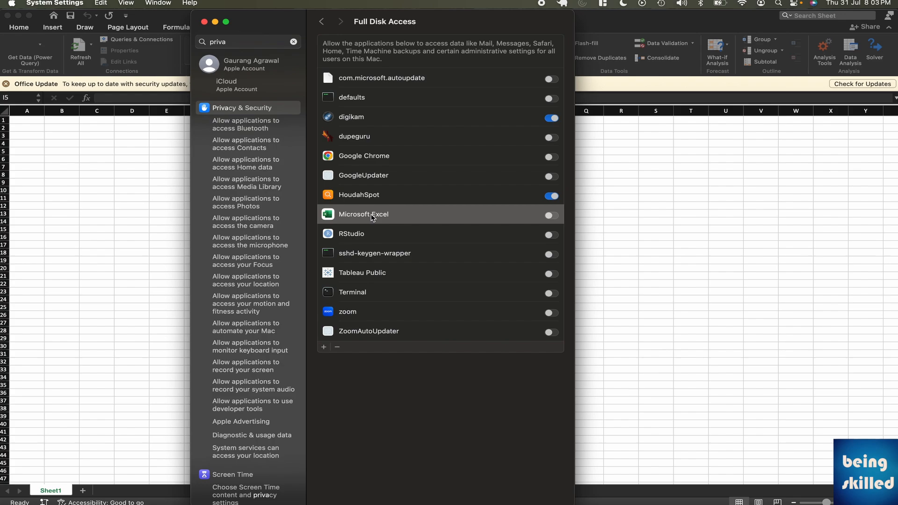
pyautogui.moveTo(357, 310)
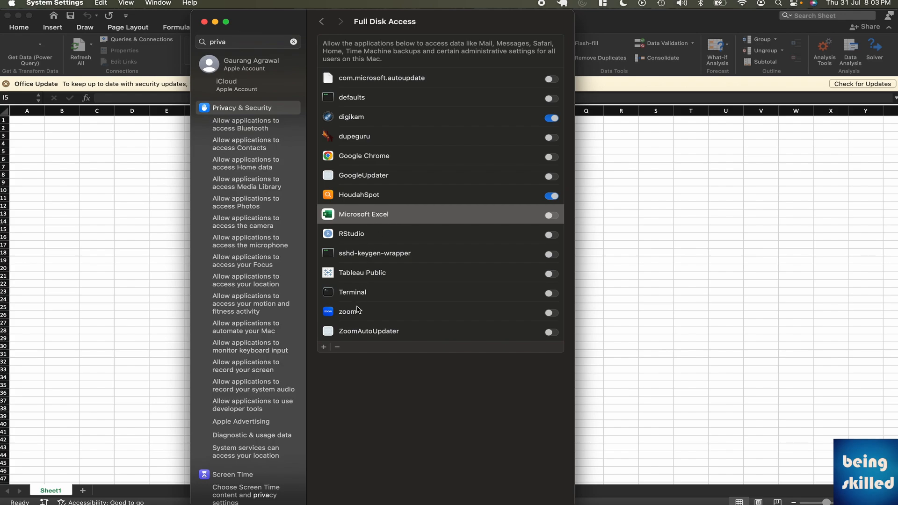
pyautogui.moveTo(326, 348)
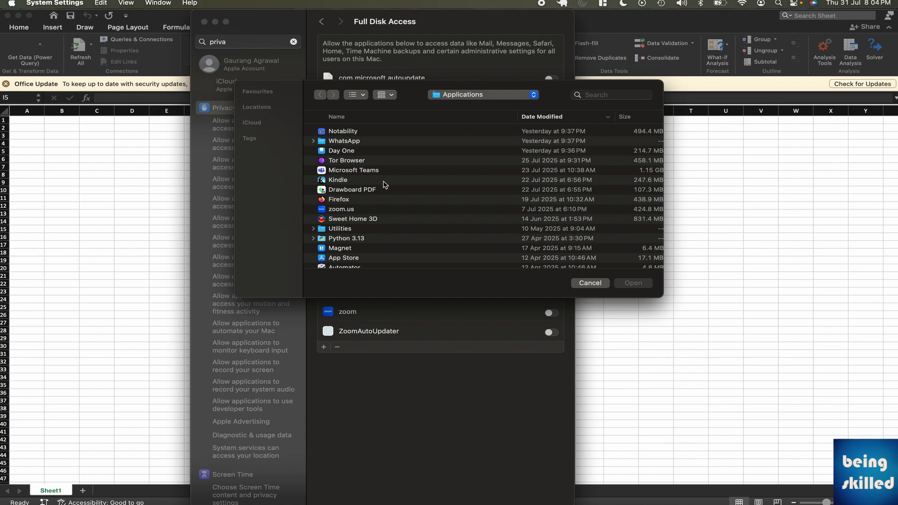
pyautogui.moveTo(464, 121)
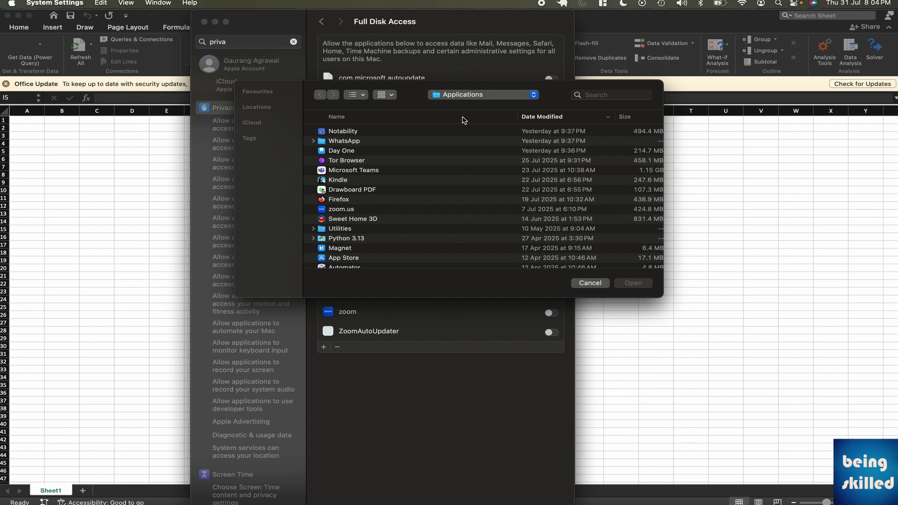
pyautogui.moveTo(373, 119)
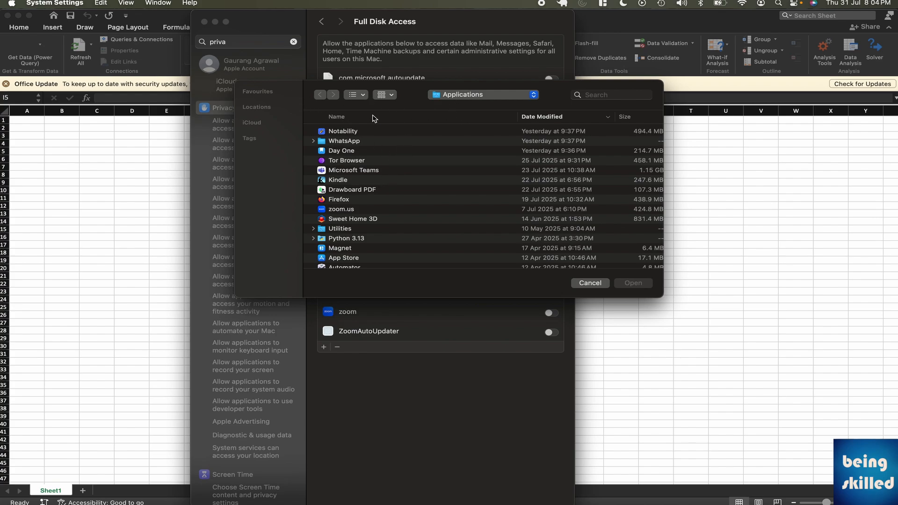
pyautogui.moveTo(459, 95)
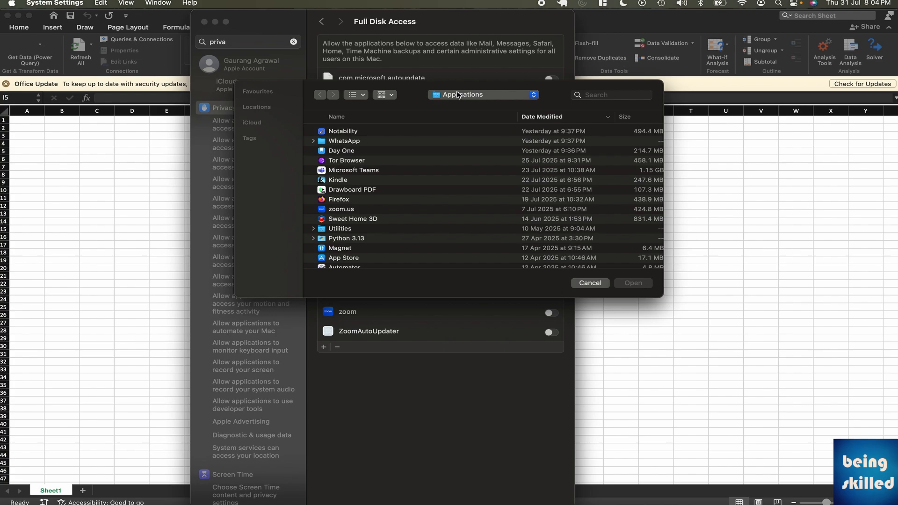
pyautogui.moveTo(327, 148)
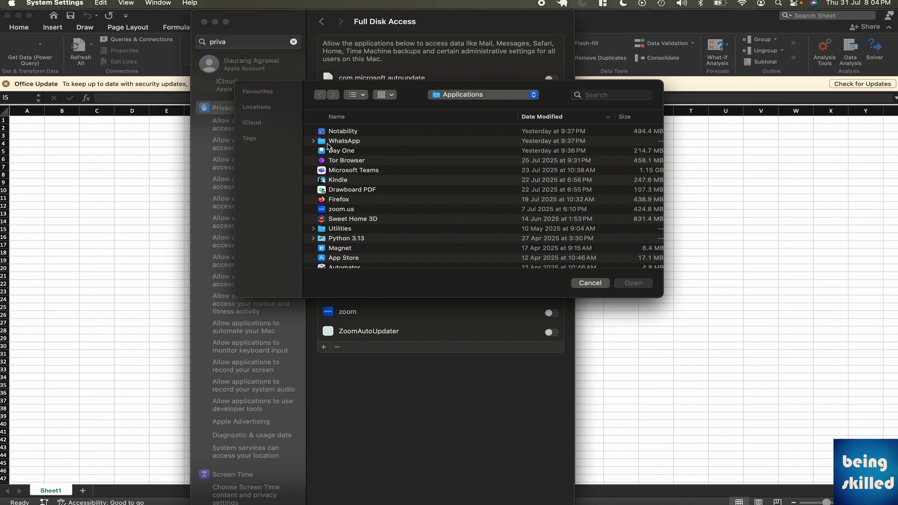
# - Add Microsoft Excel from Applications to the Full Disk Access list
pyautogui.click(338, 179)
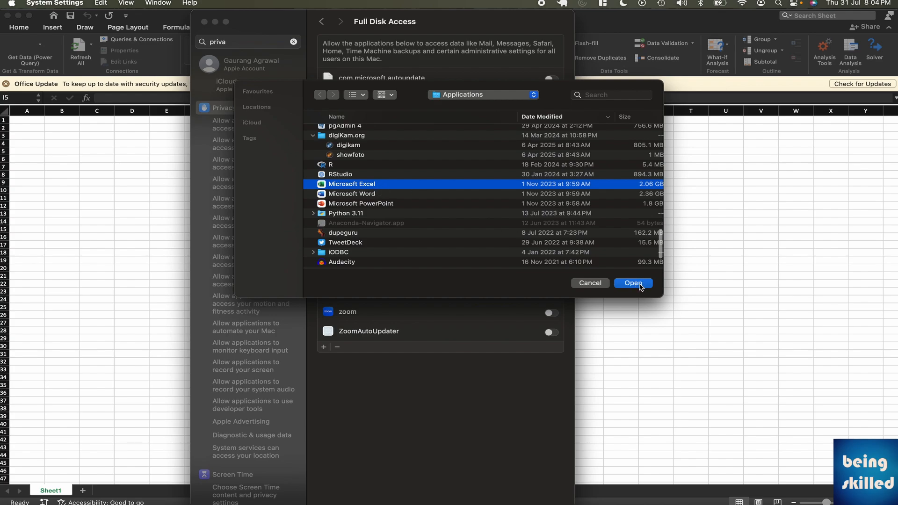
pyautogui.click(632, 283)
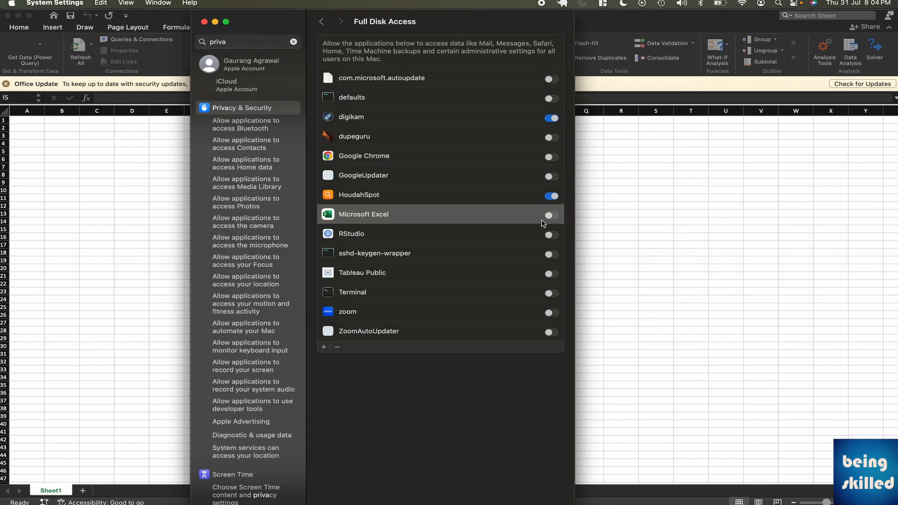
# - Switch on Full Disk Access for Microsoft Excel, triggering the Quit & Reopen prompt
pyautogui.click(550, 215)
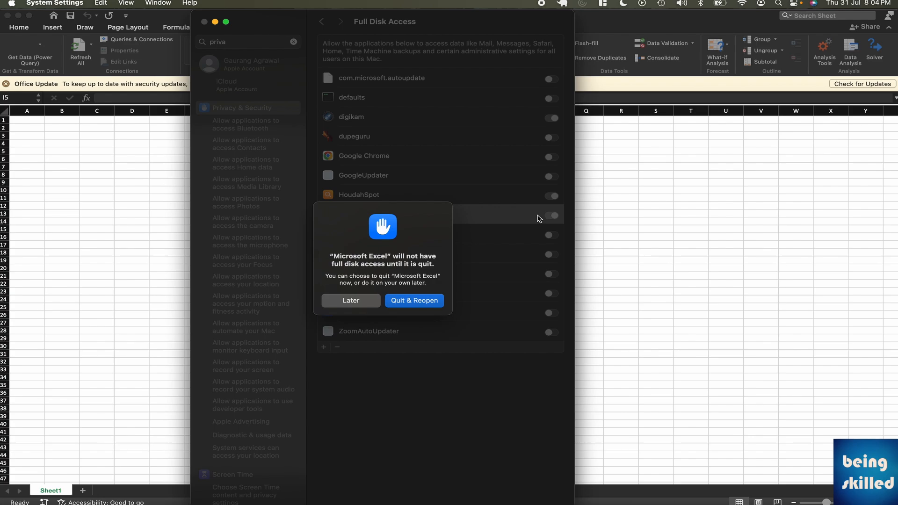
pyautogui.moveTo(422, 302)
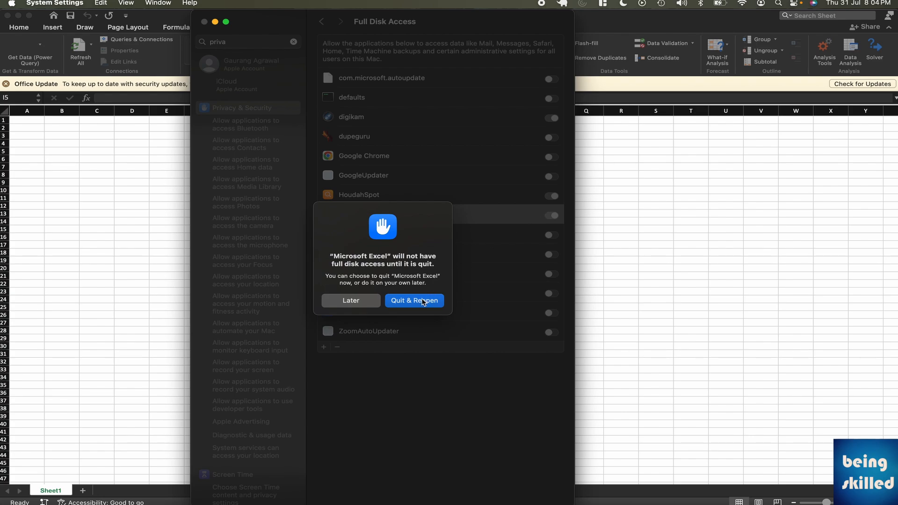